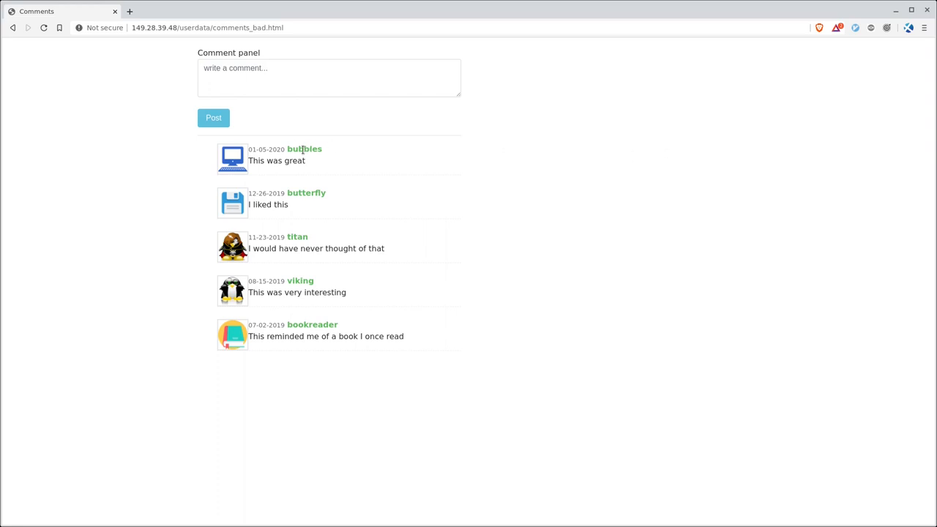
# Step: Select part of the first comment's date and then its whole line of text
pyautogui.doubleClick(261, 149)
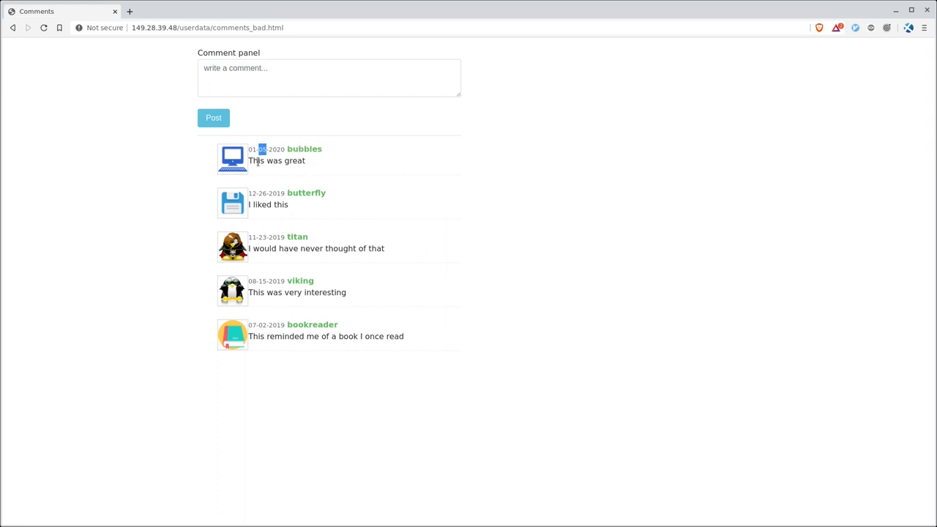
pyautogui.tripleClick(276, 160)
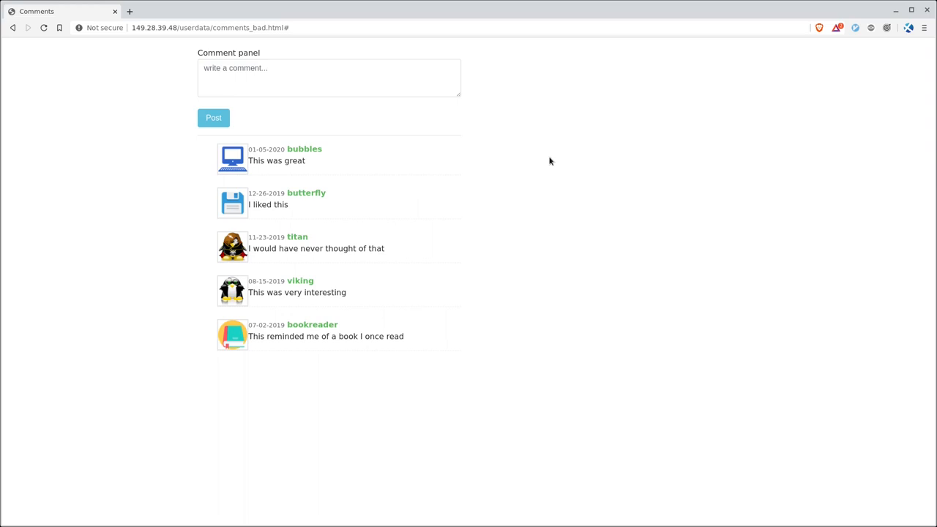
pyautogui.moveTo(547, 191)
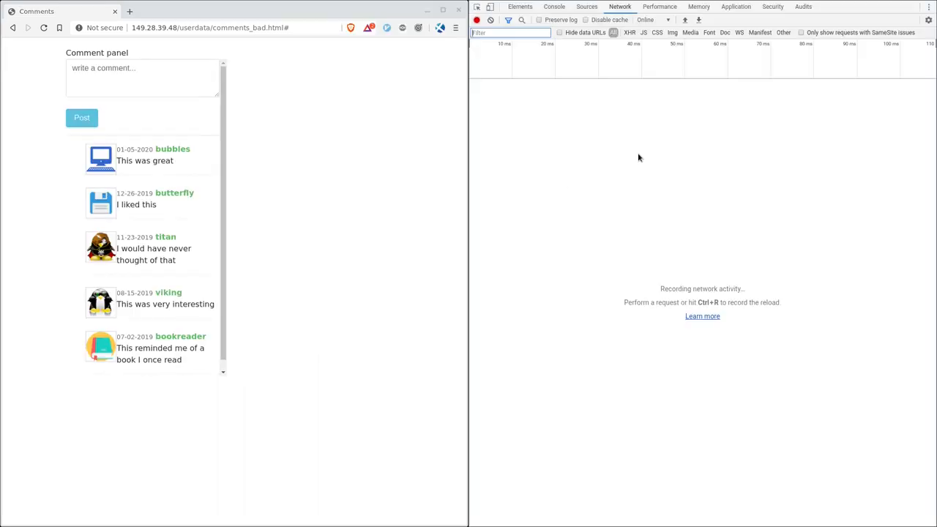
# Step: Check the Console messages, then switch DevTools to the Network panel
pyautogui.click(554, 7)
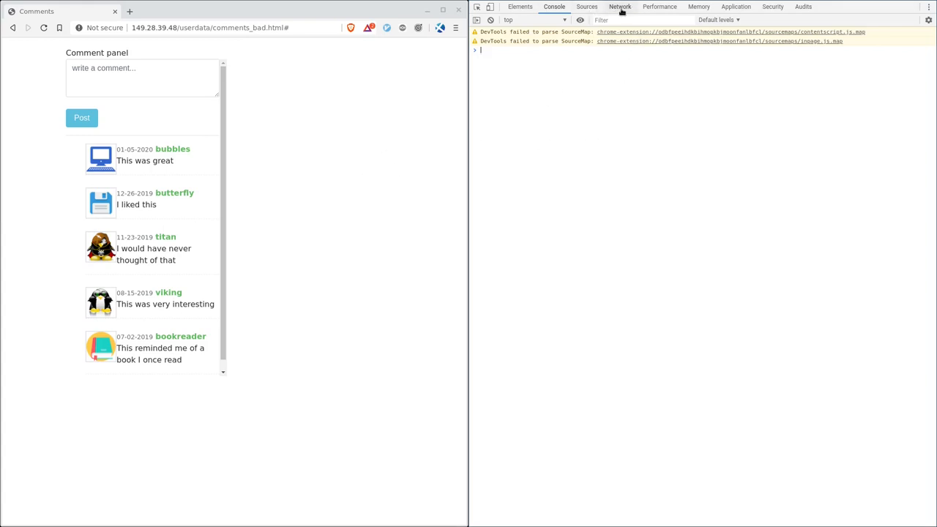
pyautogui.click(619, 7)
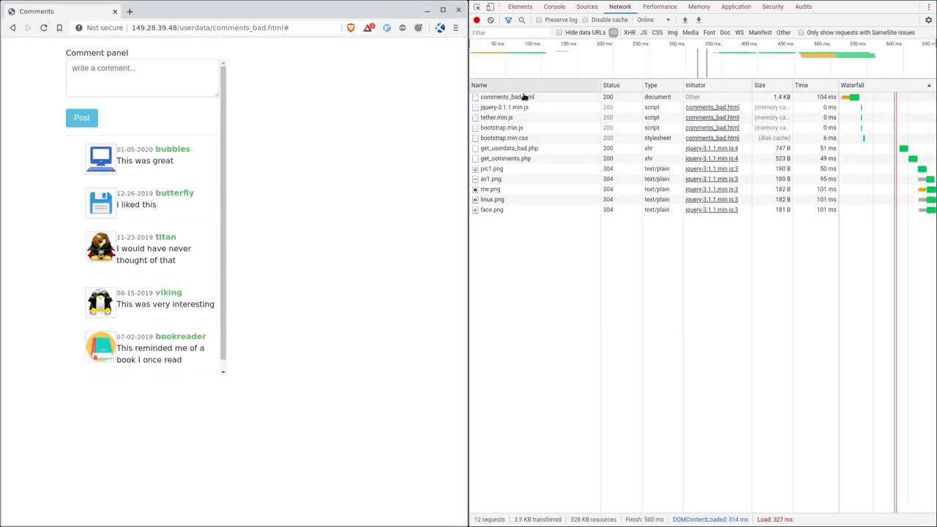
pyautogui.moveTo(511, 228)
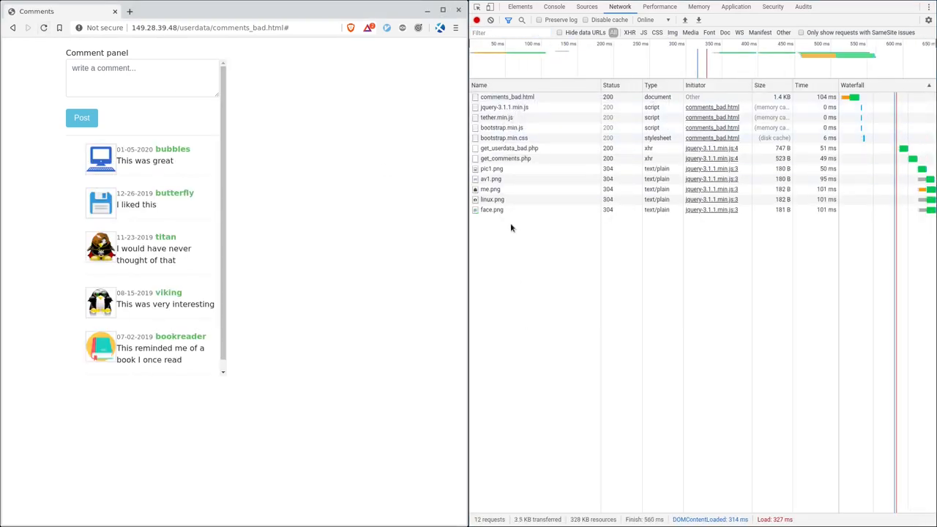
pyautogui.moveTo(492, 209)
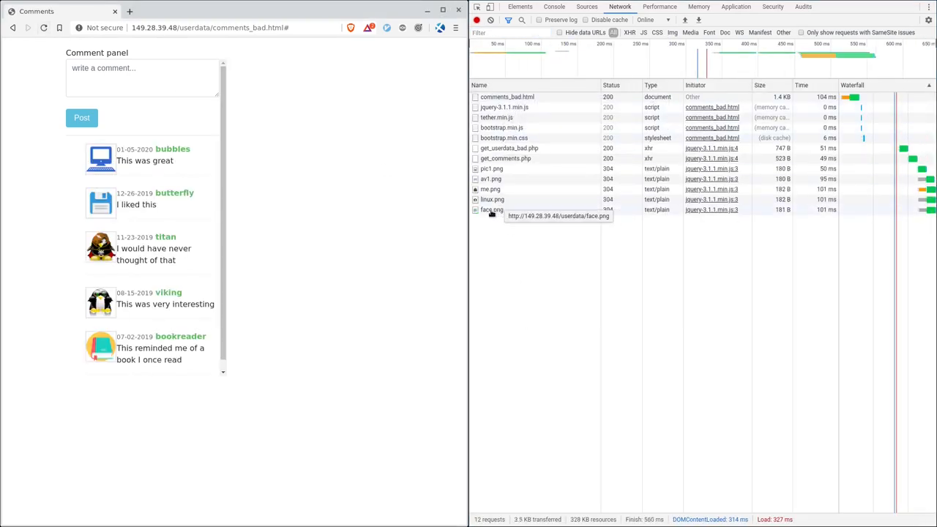
# Step: Inspect me.png's response, then preview get_comments.php's parsed JSON array of five comments
pyautogui.click(490, 189)
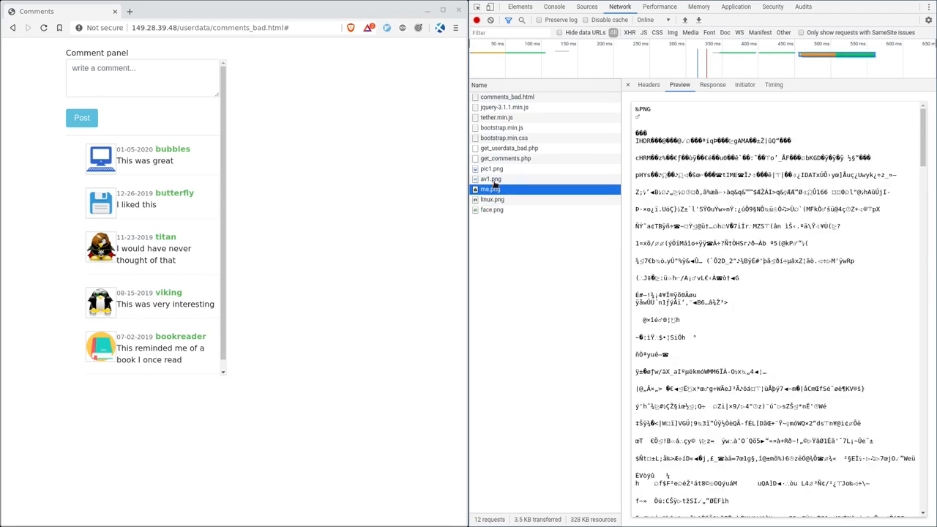
pyautogui.click(711, 84)
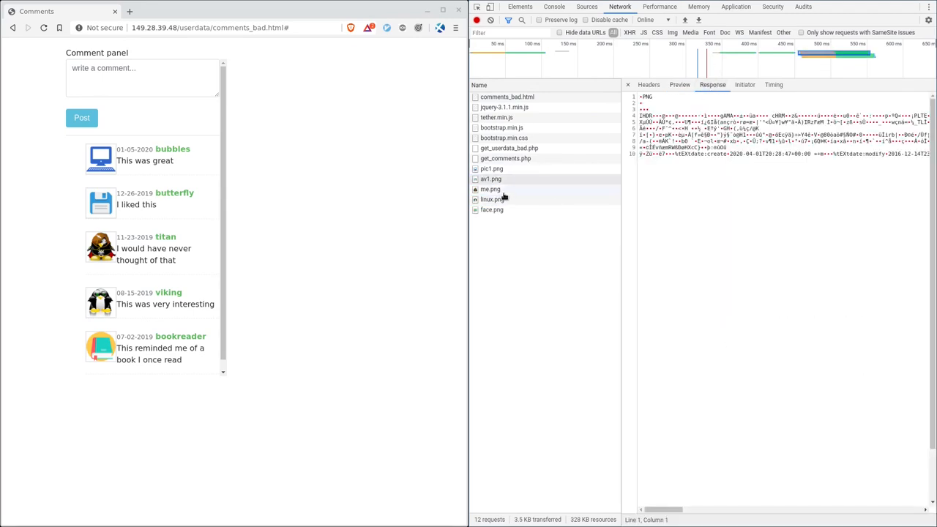
pyautogui.click(490, 189)
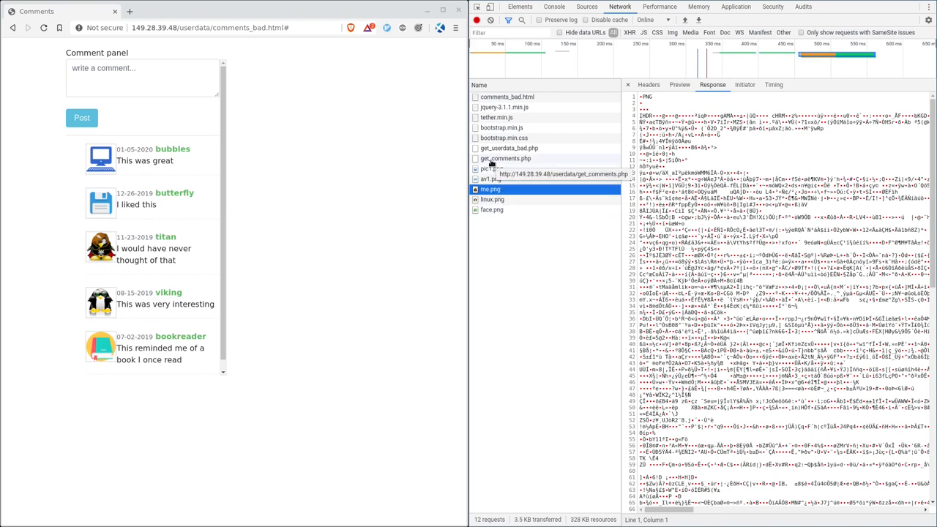
pyautogui.click(505, 158)
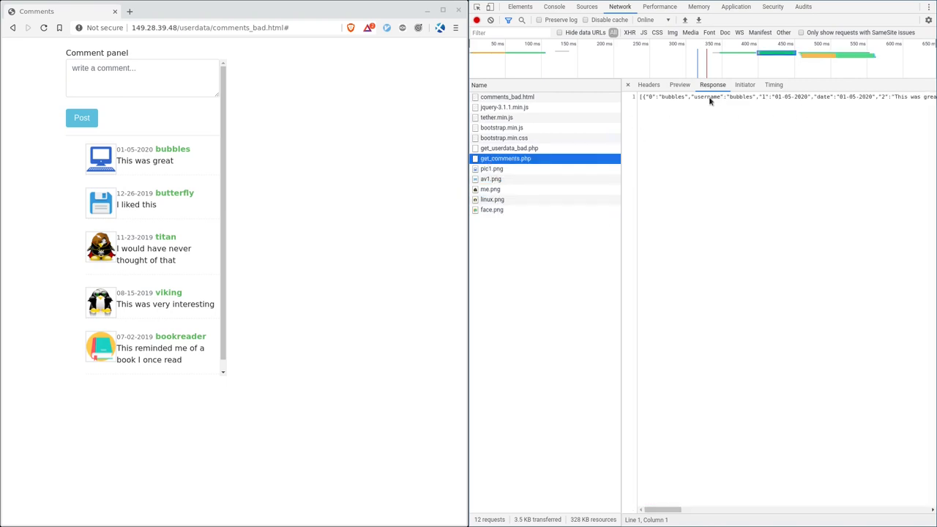
pyautogui.click(678, 84)
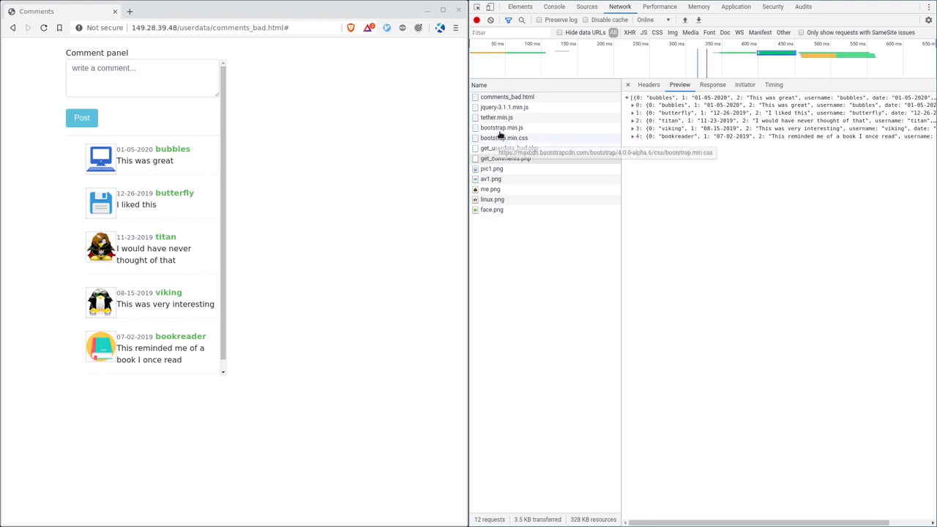
pyautogui.moveTo(492, 169)
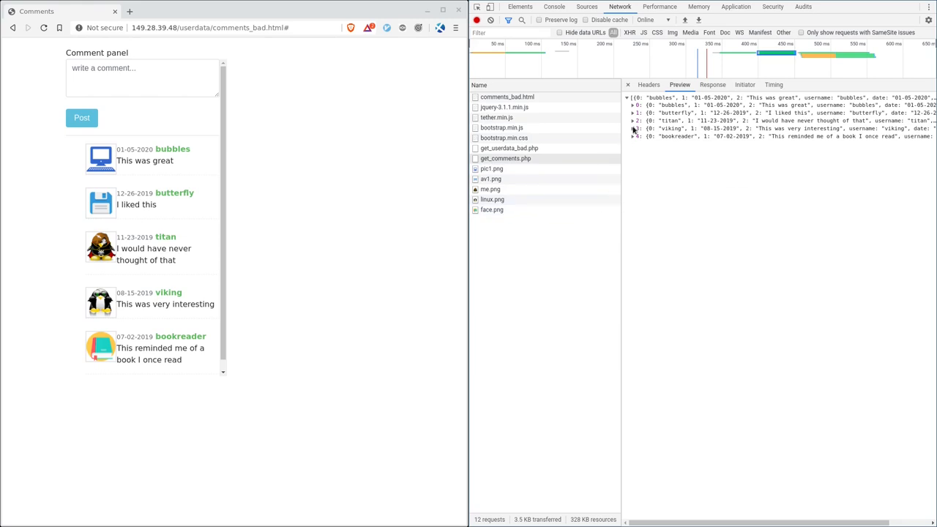
pyautogui.moveTo(630, 32)
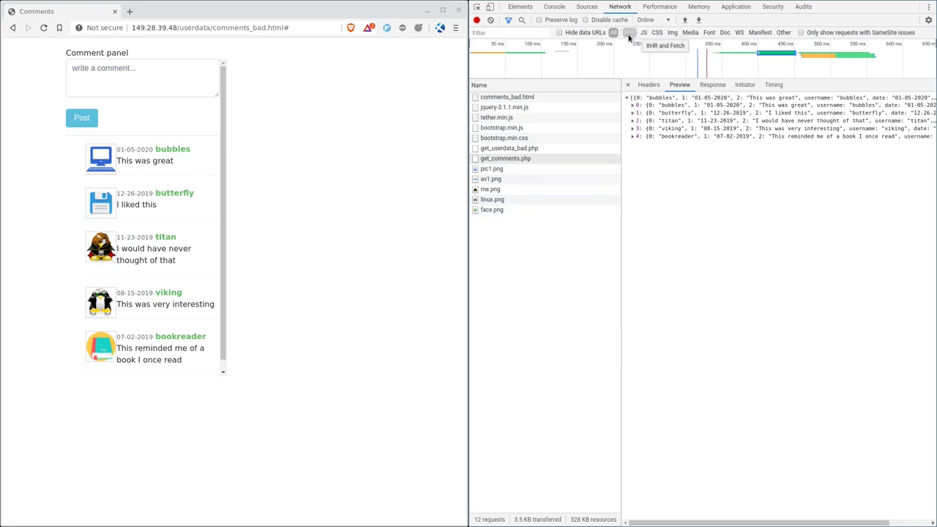
# Step: Filter to XHR requests and expand get_comments.php's bubbles and butterfly comment entries
pyautogui.click(643, 32)
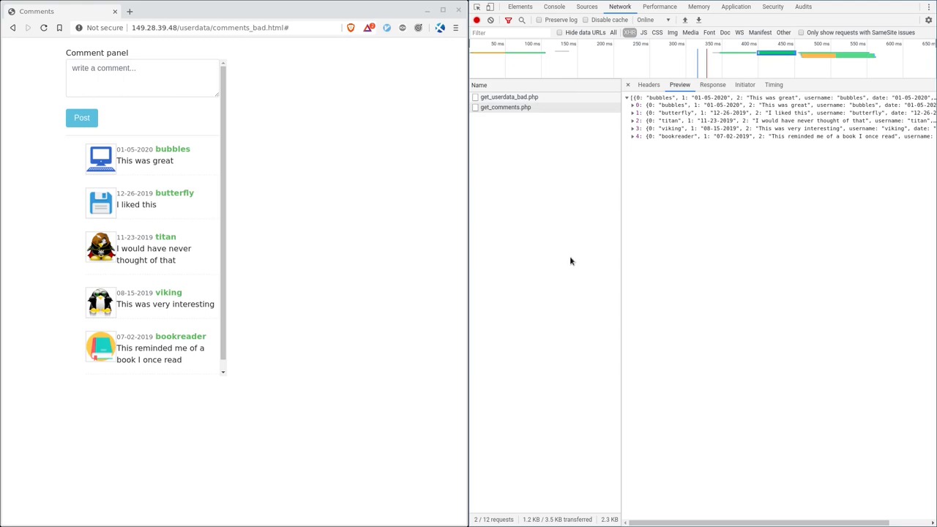
pyautogui.moveTo(572, 257)
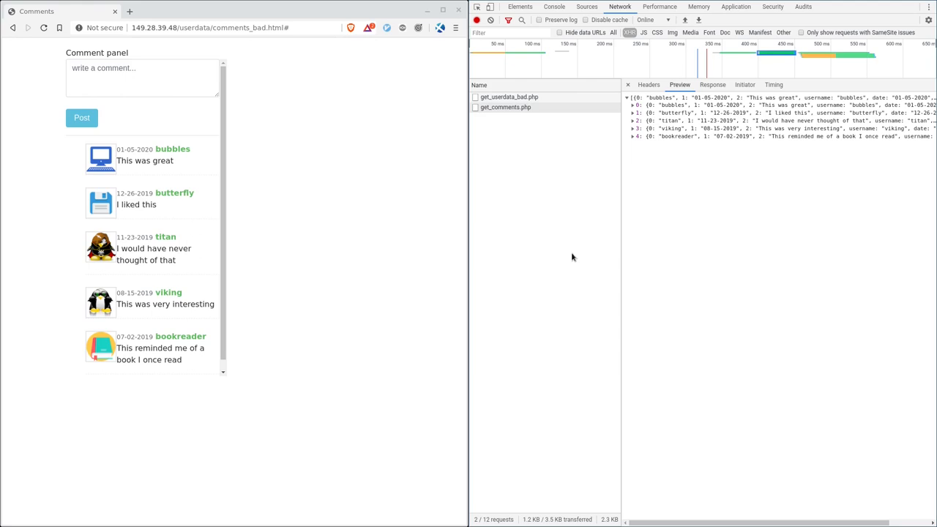
pyautogui.moveTo(585, 259)
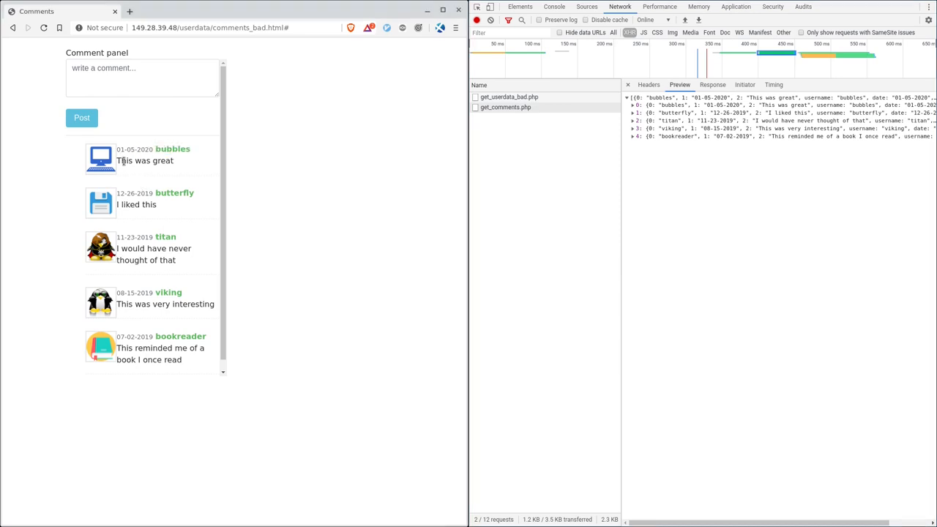
pyautogui.doubleClick(124, 160)
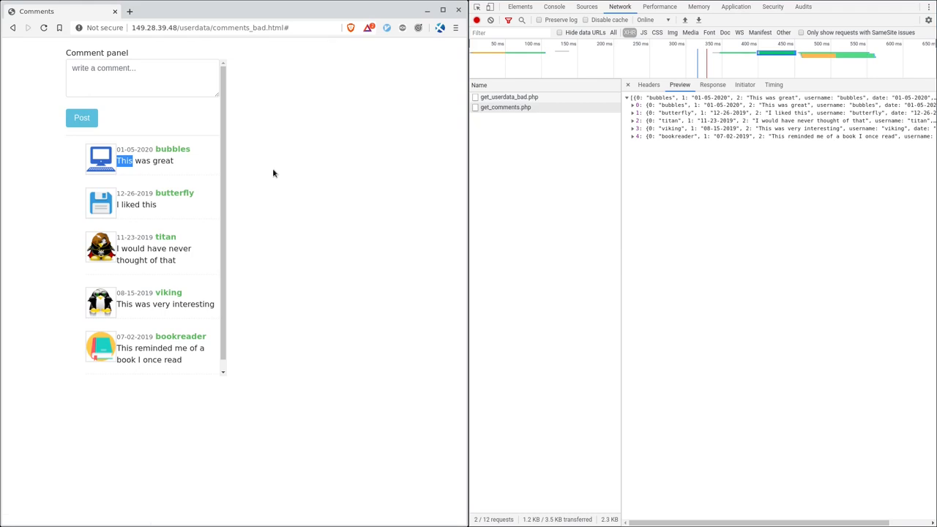
pyautogui.click(505, 107)
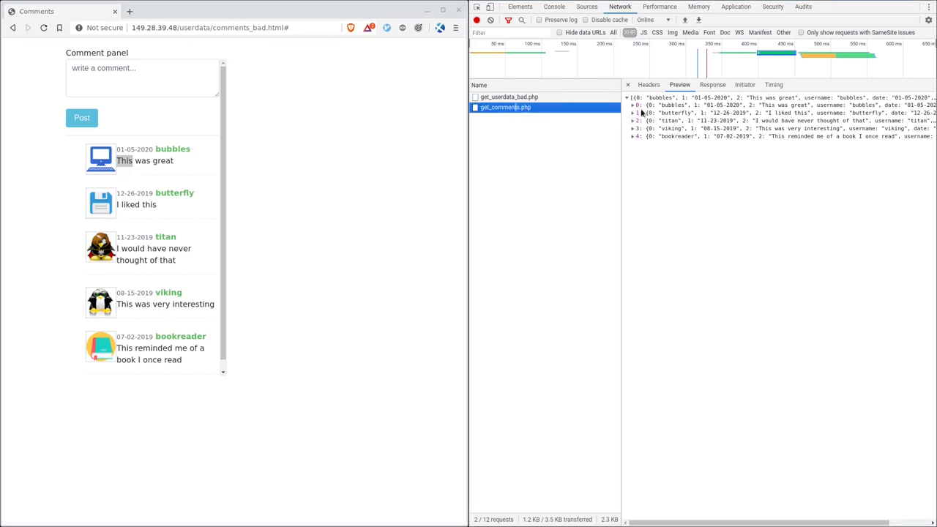
pyautogui.click(633, 104)
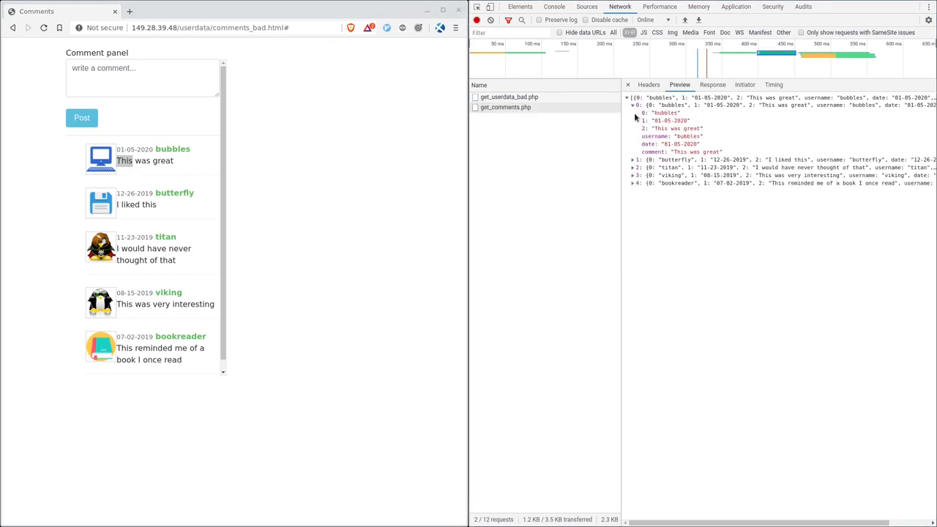
pyautogui.click(634, 159)
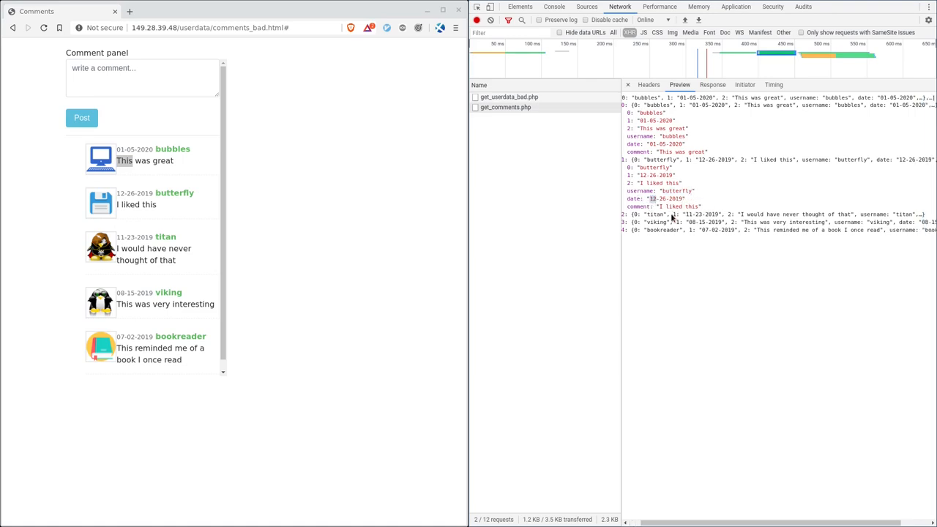
pyautogui.moveTo(650, 206)
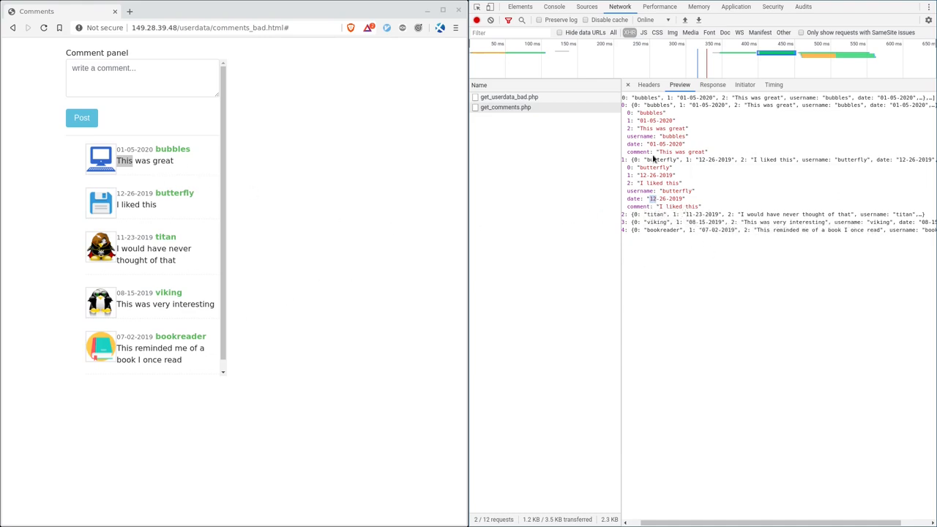
pyautogui.moveTo(510, 97)
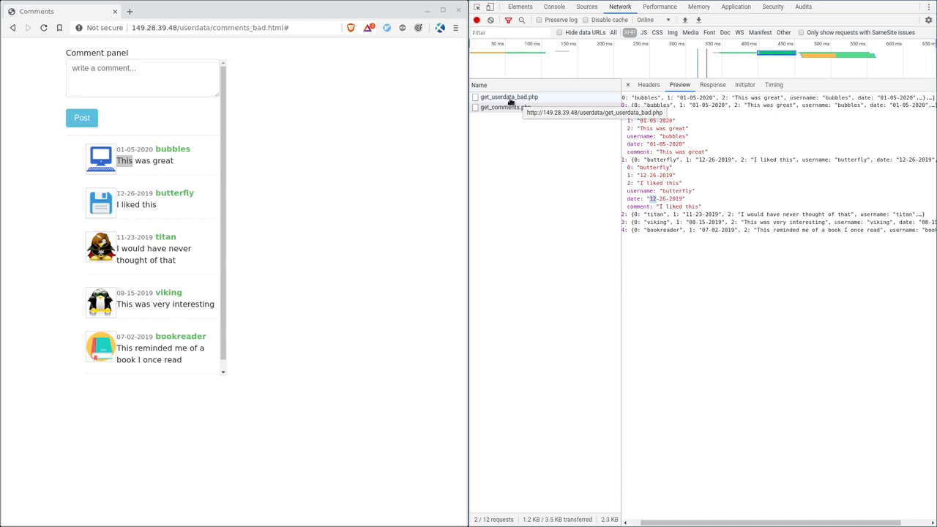
# Step: Preview get_userdata_bad.php and expand its first user record's email, birth date and name
pyautogui.click(509, 97)
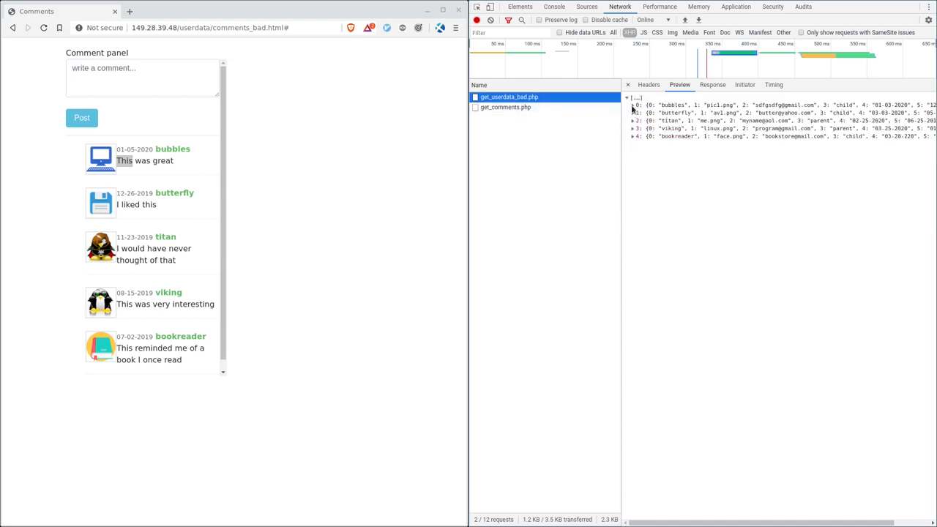
pyautogui.click(634, 105)
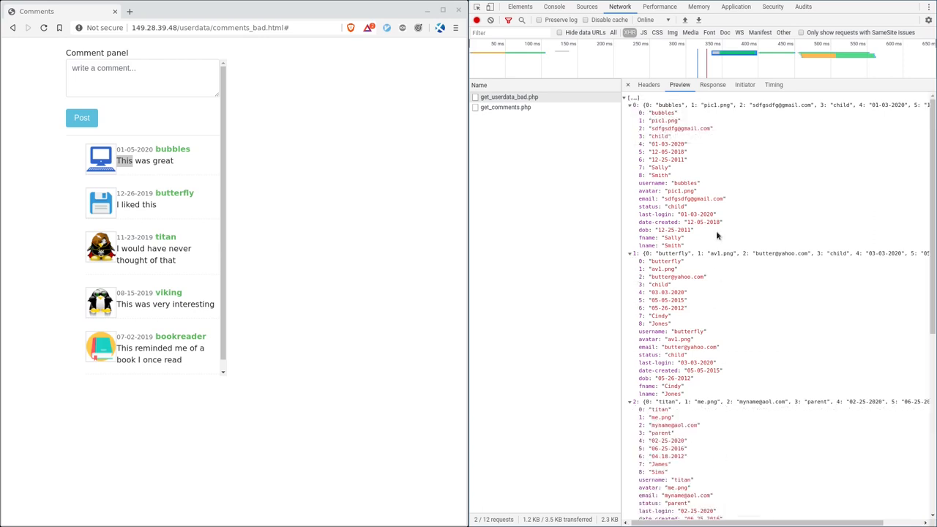
pyautogui.moveTo(254, 256)
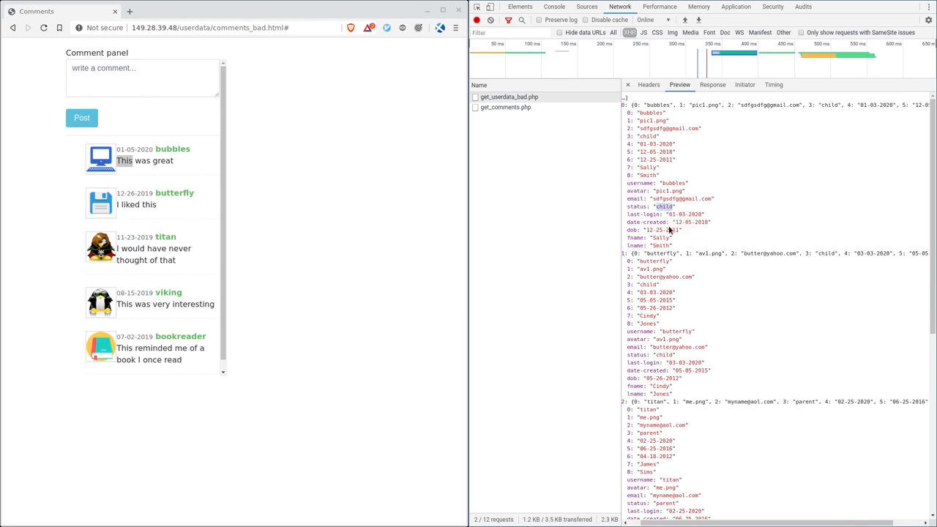
pyautogui.moveTo(665, 230)
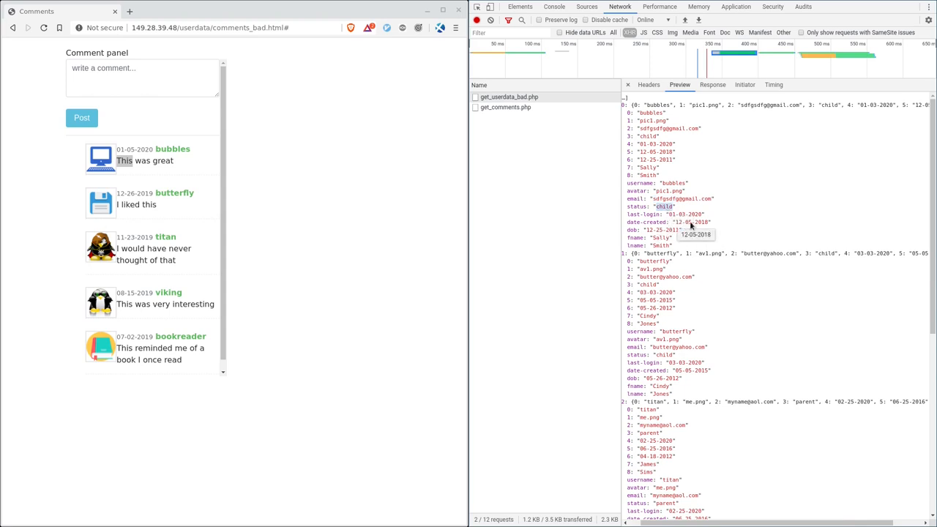
pyautogui.moveTo(652, 231)
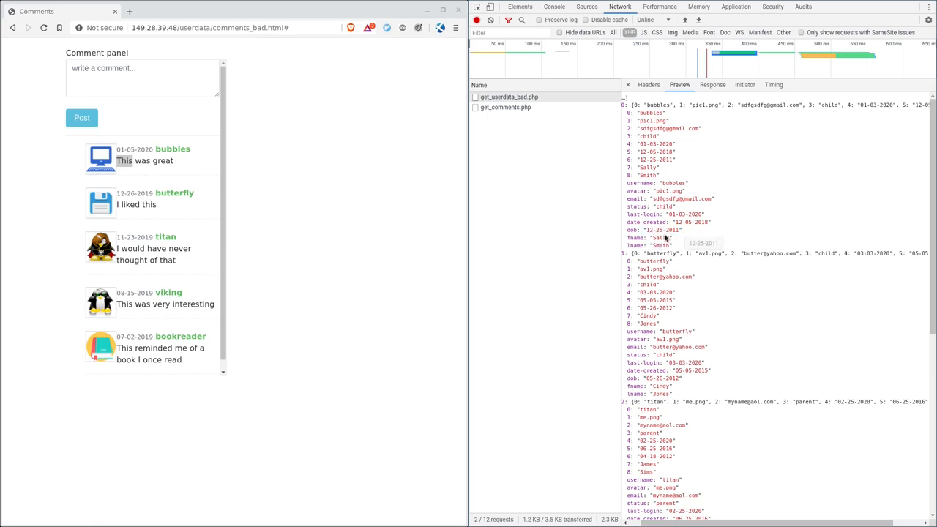
pyautogui.moveTo(664, 249)
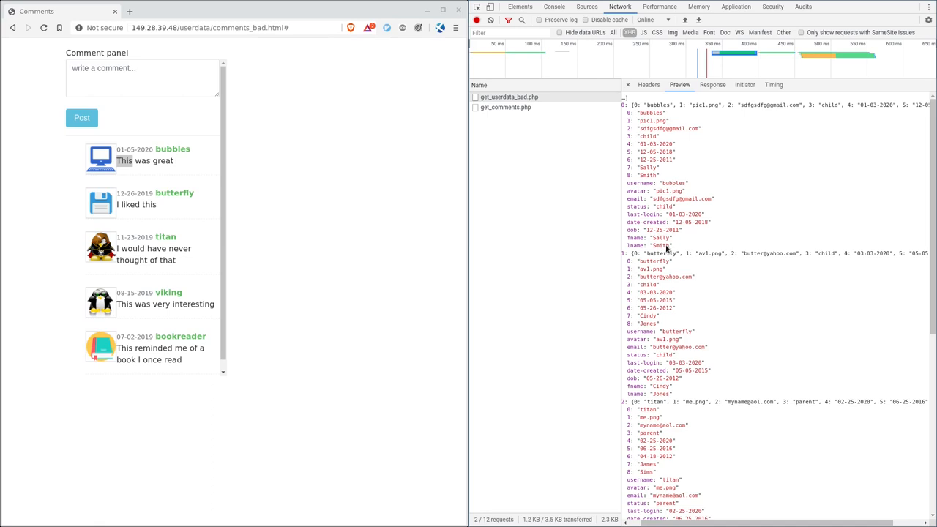
pyautogui.moveTo(665, 248)
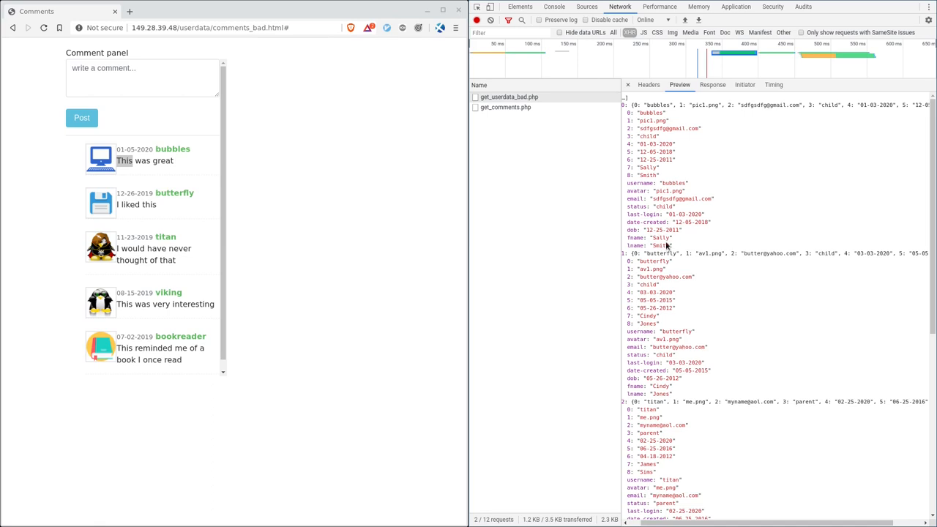
pyautogui.moveTo(663, 247)
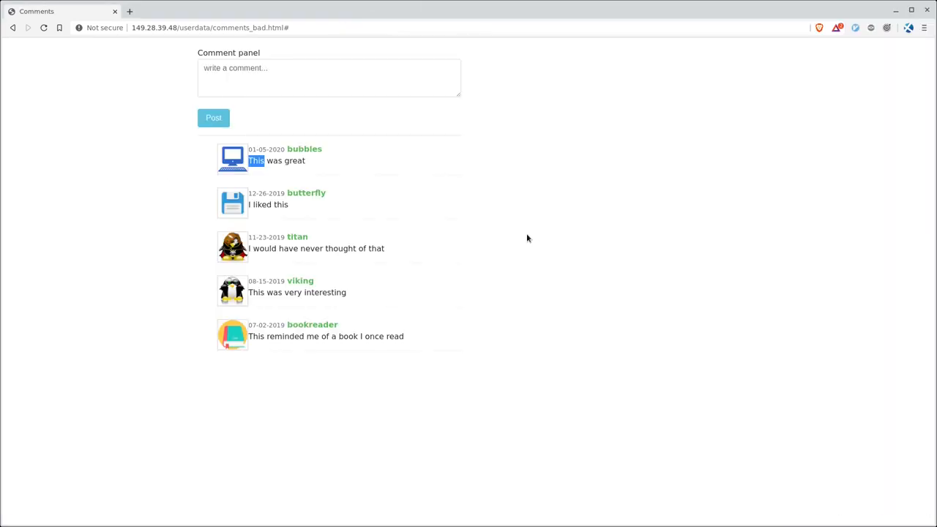
# Step: Reopen DevTools, expand butterfly and titan in get_userdata_bad.php, and select 'yahoo' in butterfly's email
pyautogui.press('F12')
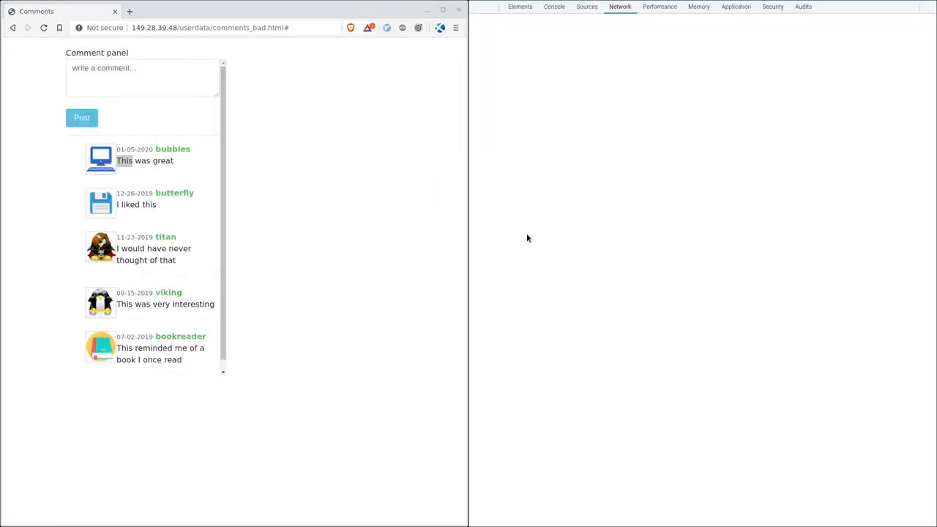
pyautogui.click(619, 7)
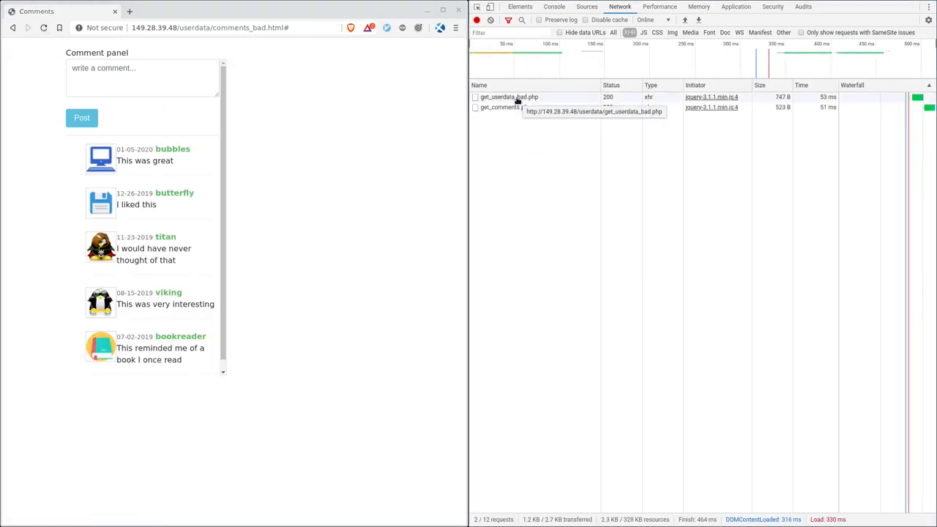
pyautogui.click(509, 95)
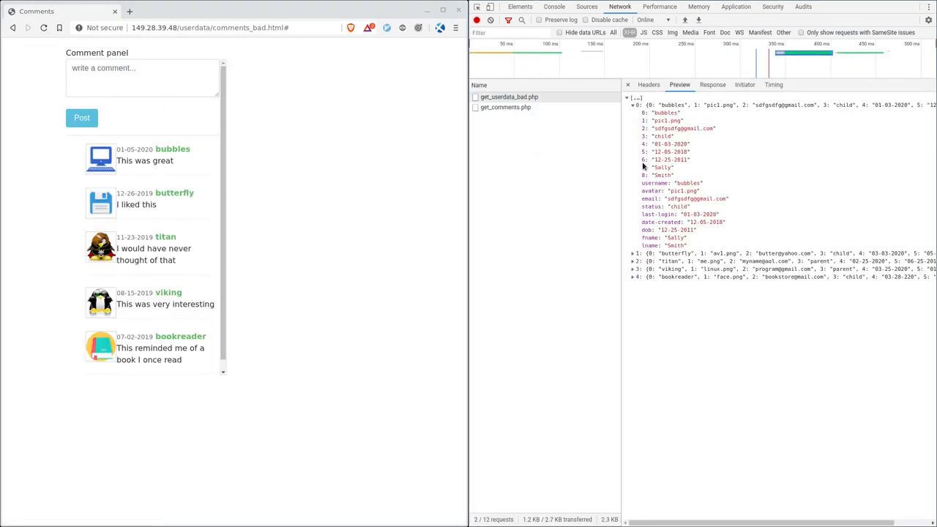
pyautogui.click(633, 254)
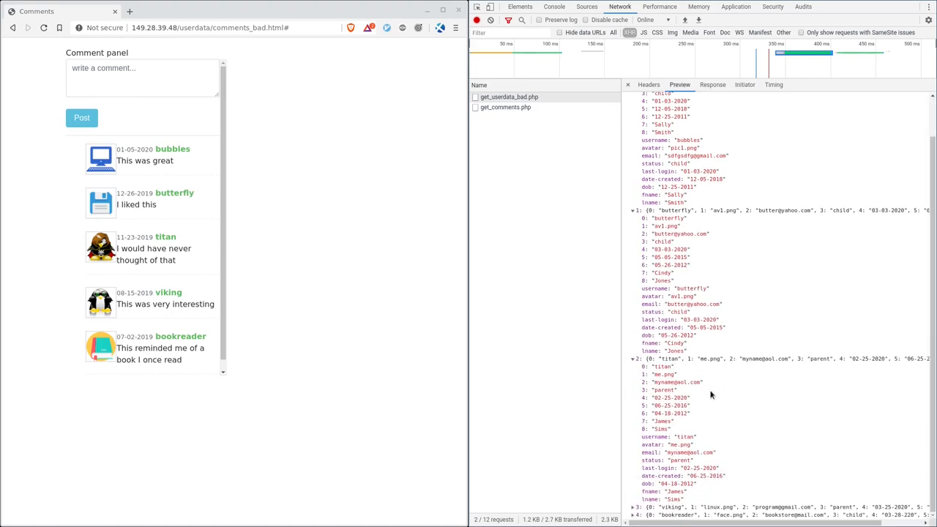
pyautogui.moveTo(691, 453)
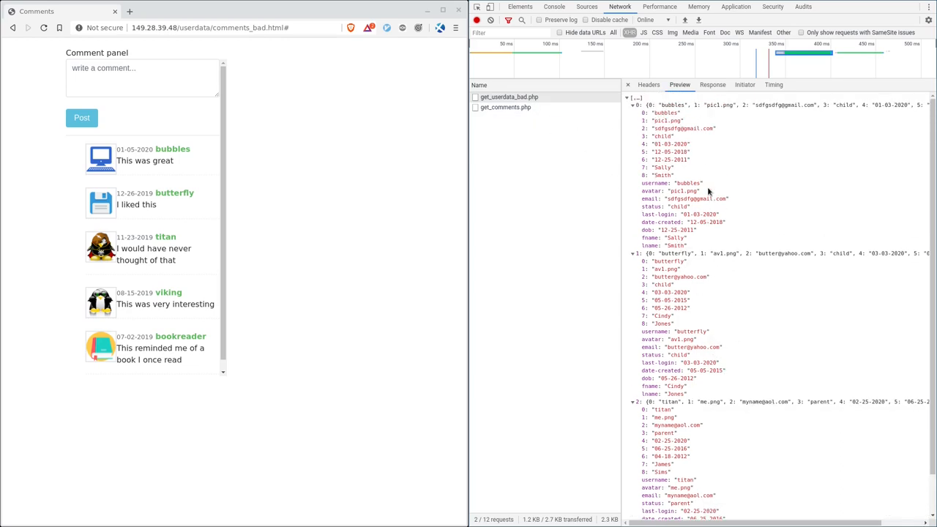
pyautogui.moveTo(717, 175)
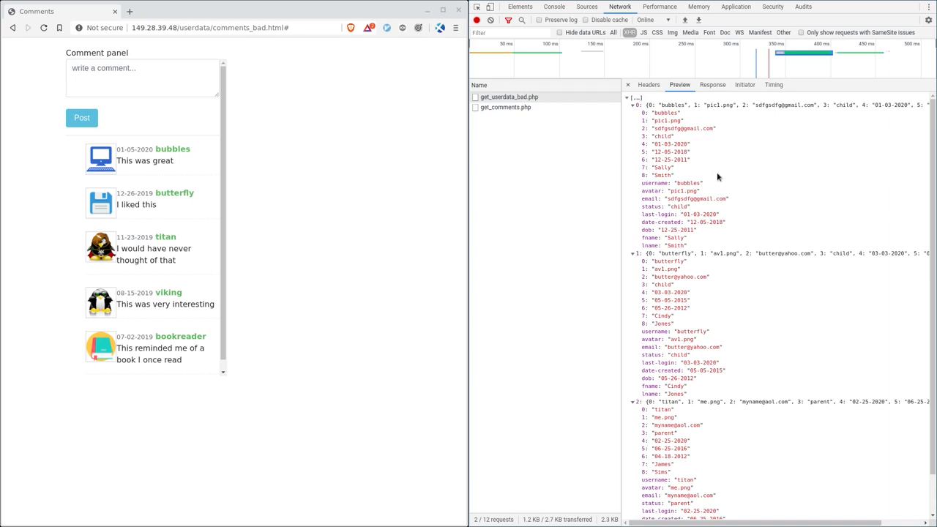
pyautogui.moveTo(747, 178)
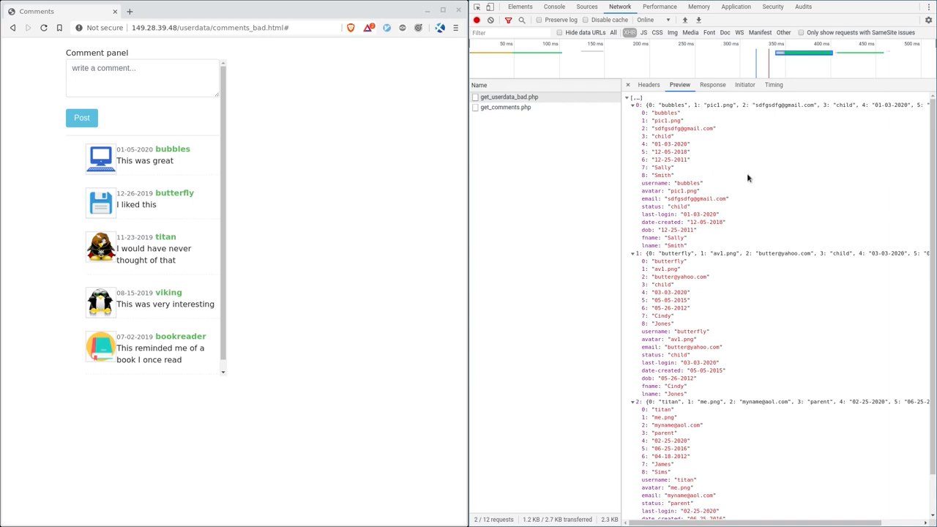
pyautogui.moveTo(729, 285)
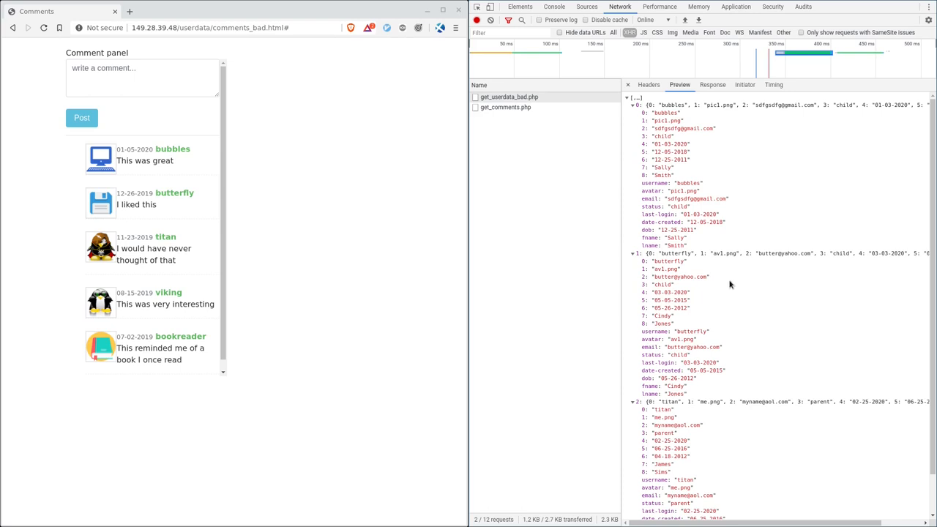
pyautogui.moveTo(726, 279)
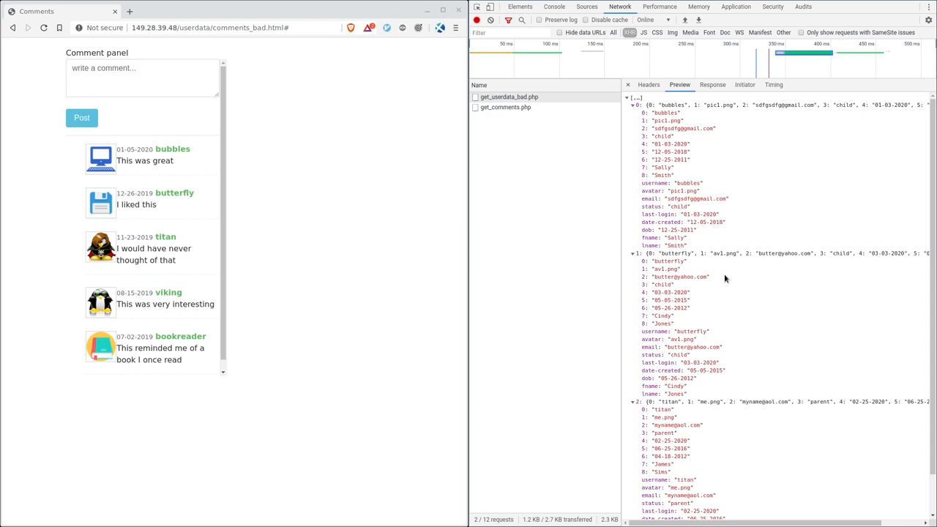
pyautogui.moveTo(537, 265)
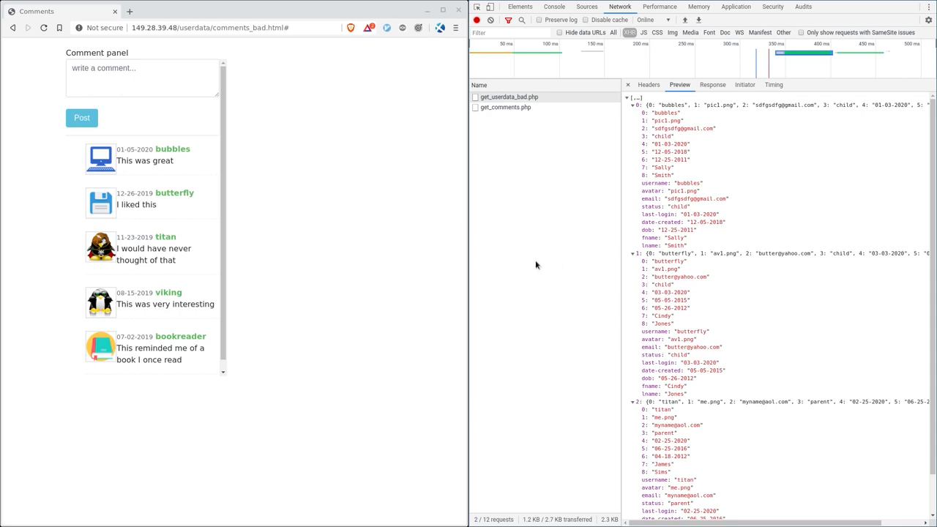
pyautogui.moveTo(537, 264)
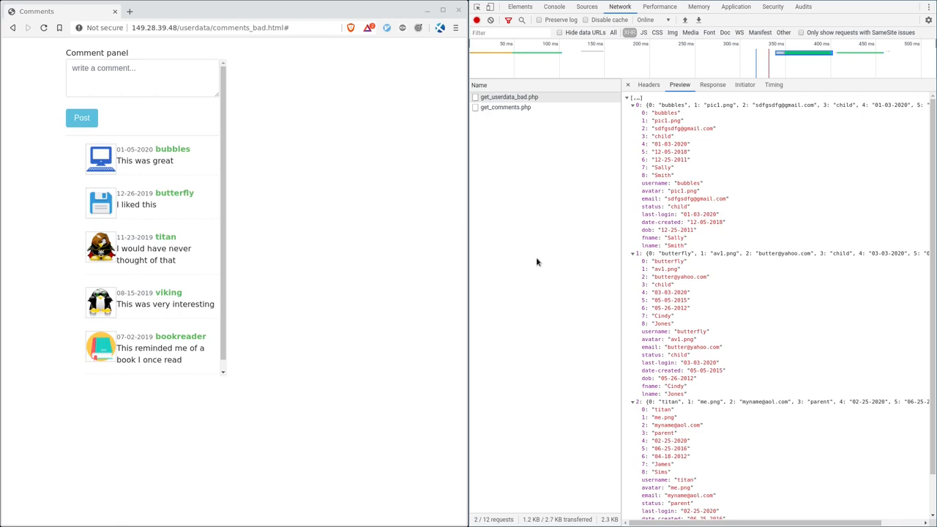
pyautogui.moveTo(539, 262)
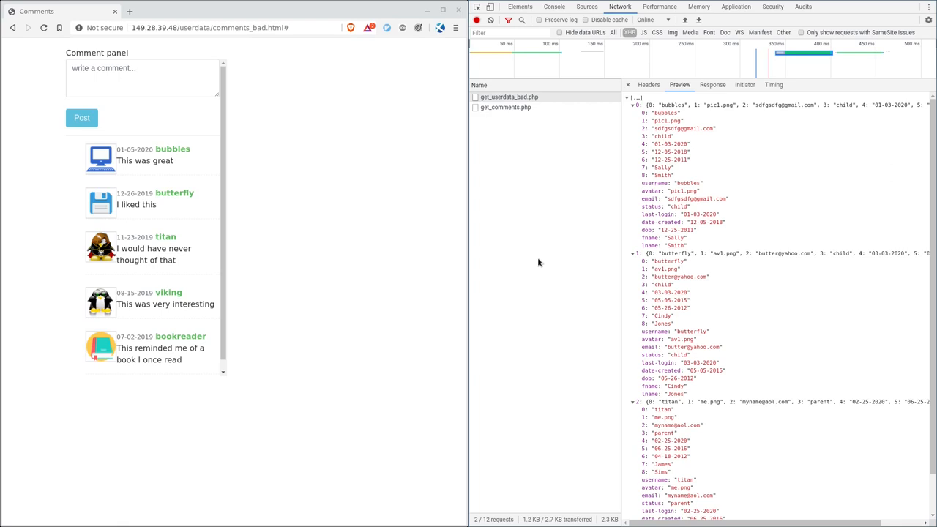
pyautogui.moveTo(737, 255)
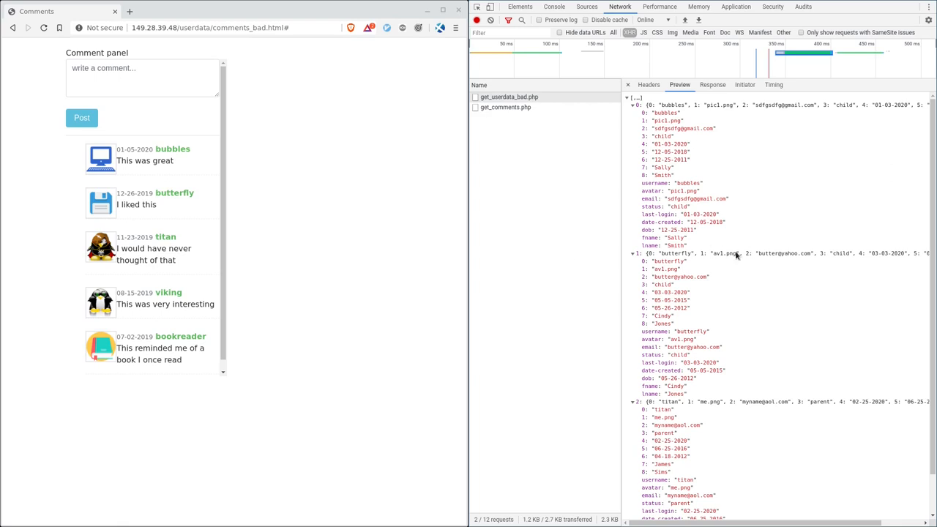
pyautogui.click(509, 96)
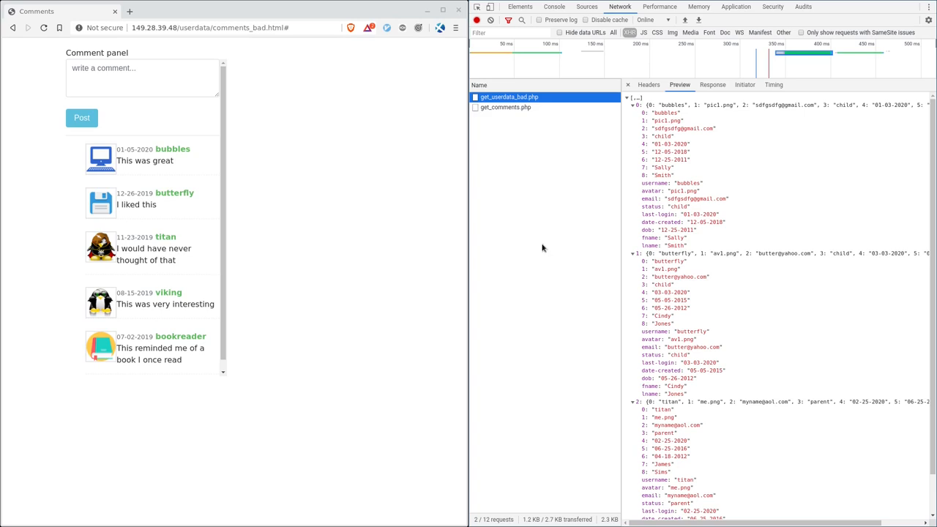
pyautogui.moveTo(550, 242)
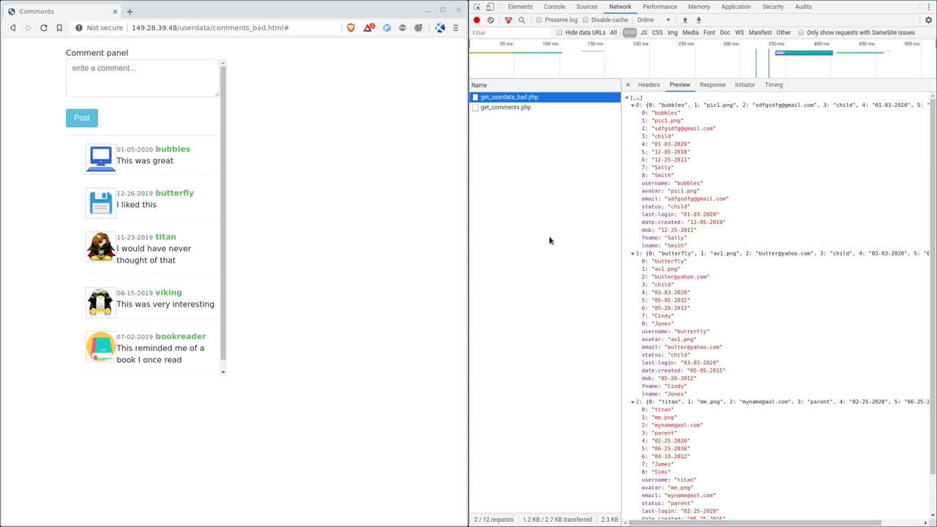
pyautogui.moveTo(720, 276)
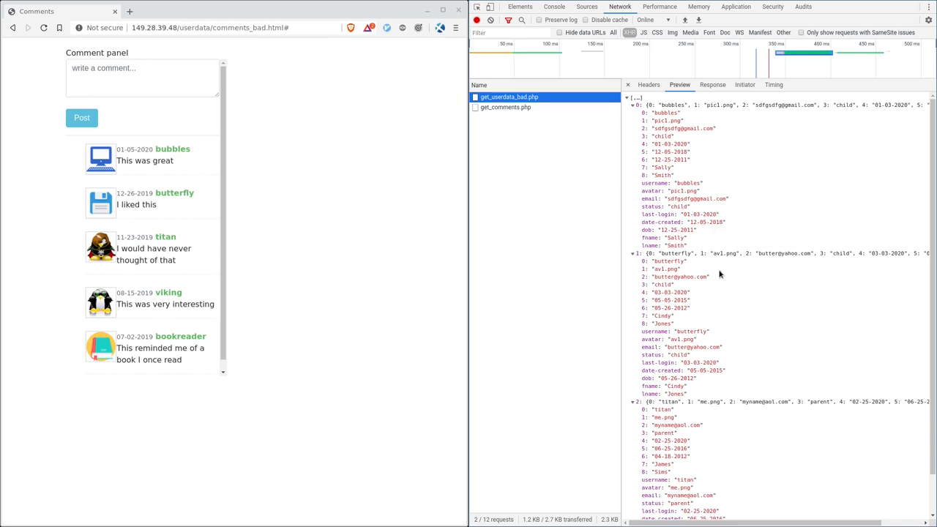
pyautogui.moveTo(657, 339)
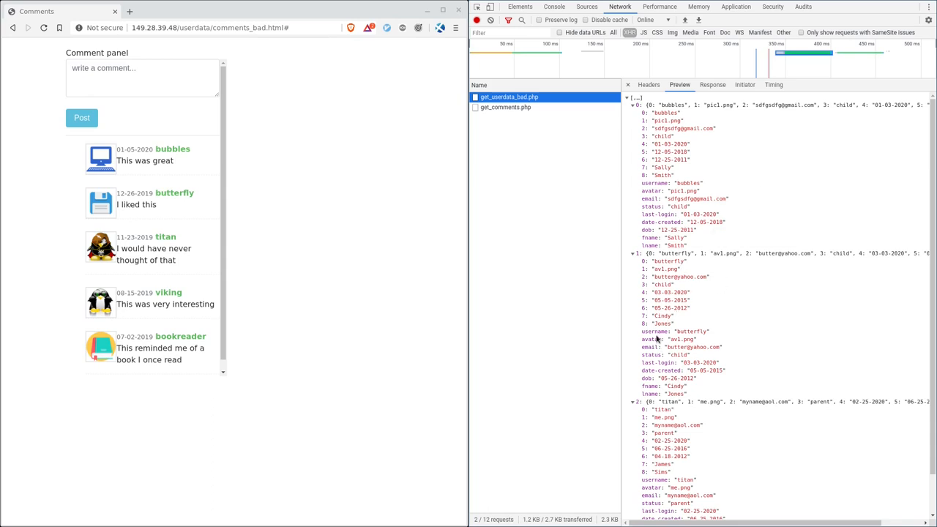
pyautogui.click(505, 107)
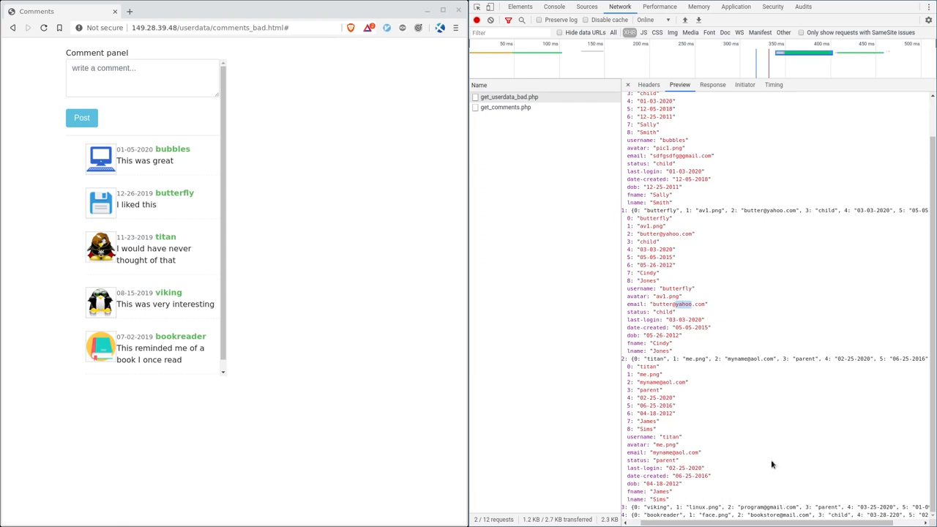
pyautogui.moveTo(558, 151)
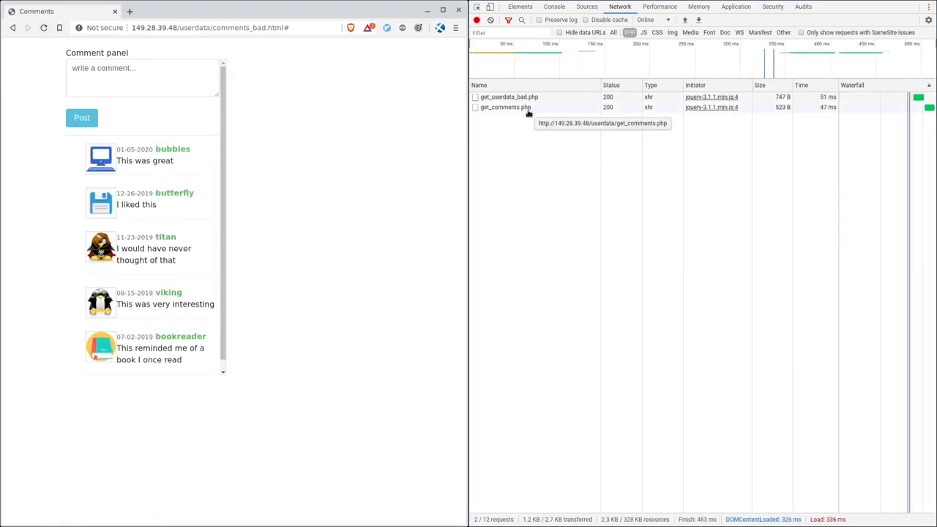
# Step: Reopen get_userdata_bad.php's preview and collapse its expanded user records
pyautogui.click(509, 97)
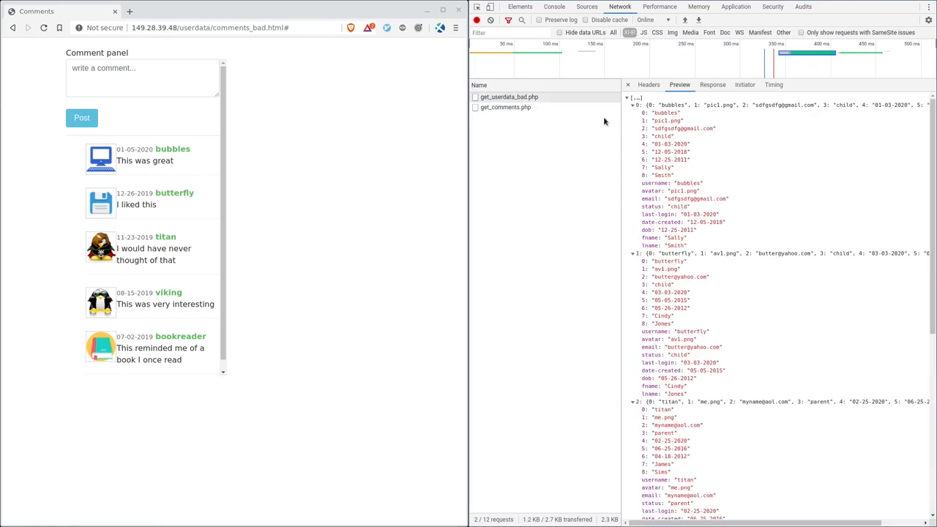
pyautogui.moveTo(685, 292)
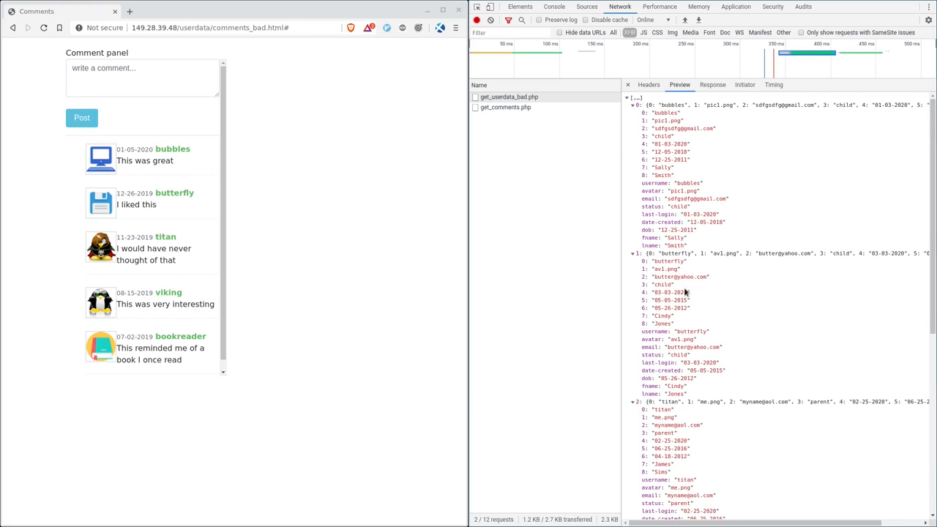
pyautogui.moveTo(686, 291)
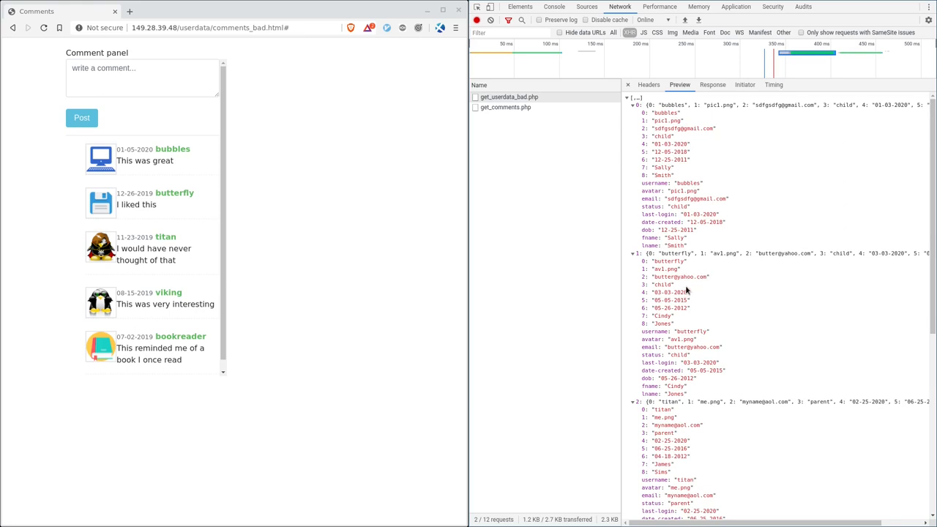
pyautogui.click(509, 97)
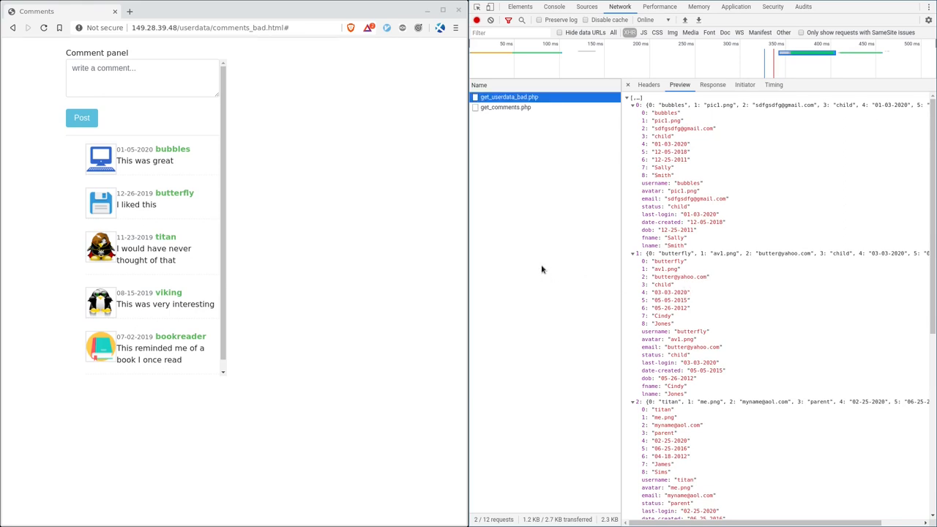
pyautogui.moveTo(533, 133)
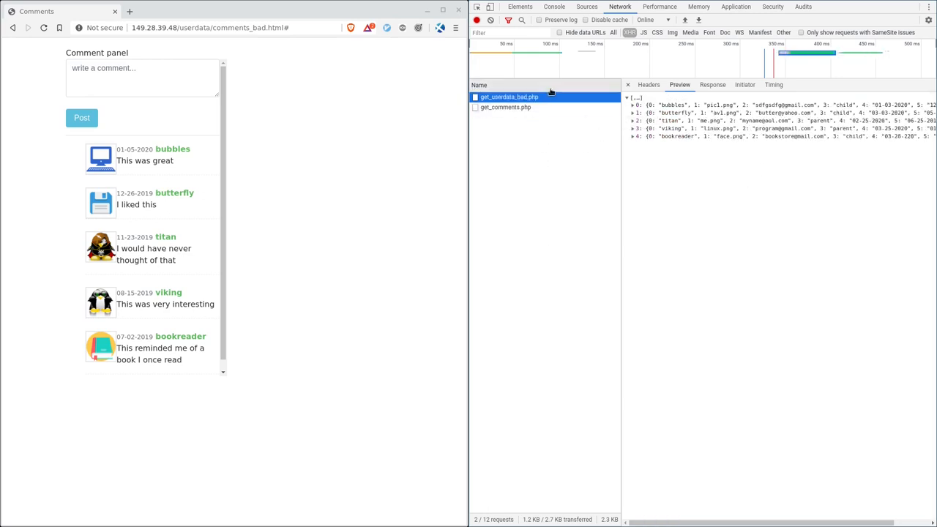
pyautogui.click(634, 113)
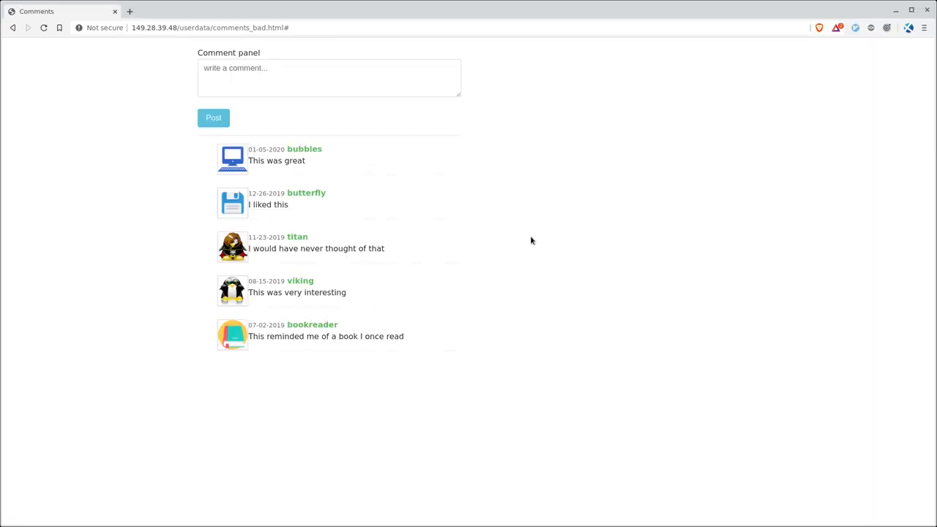
pyautogui.moveTo(509, 238)
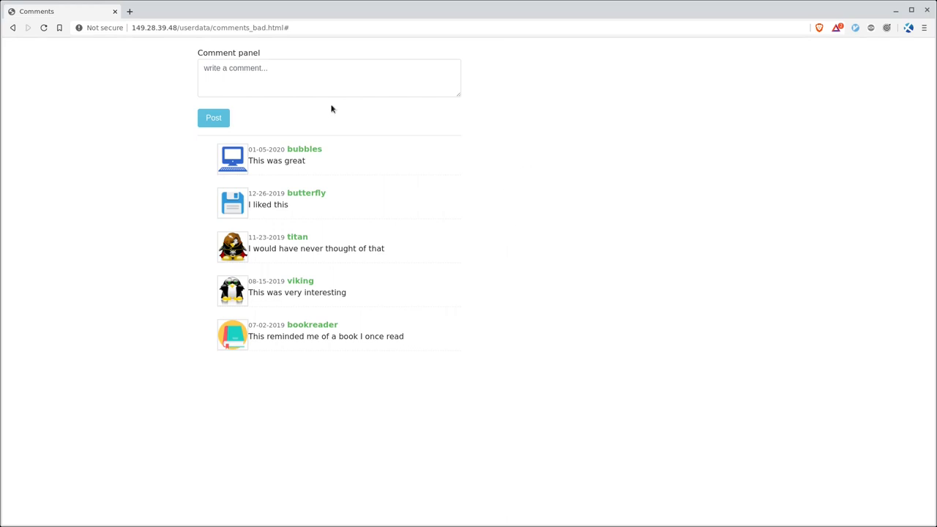
# Step: Reopen DevTools, filter requests by 'g', and preview get_userdata_bad.php's five user records
pyautogui.press('F12')
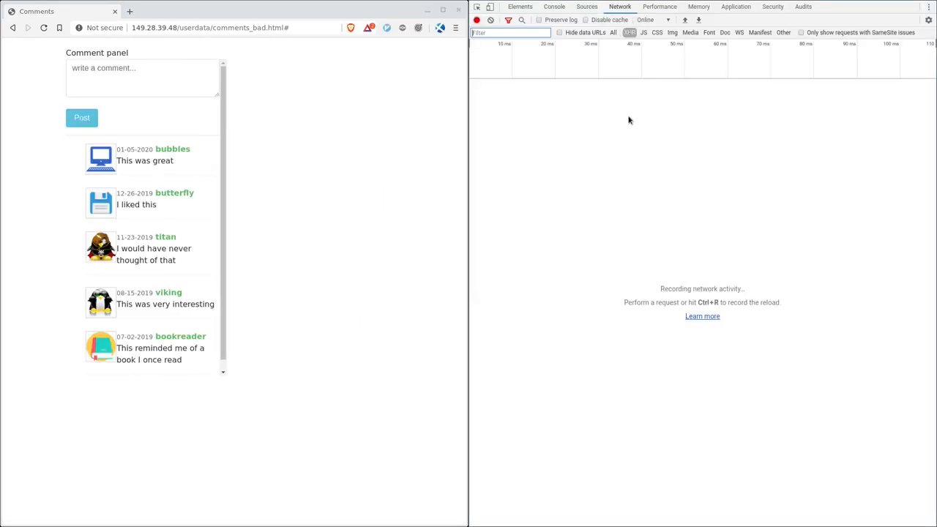
pyautogui.moveTo(530, 132)
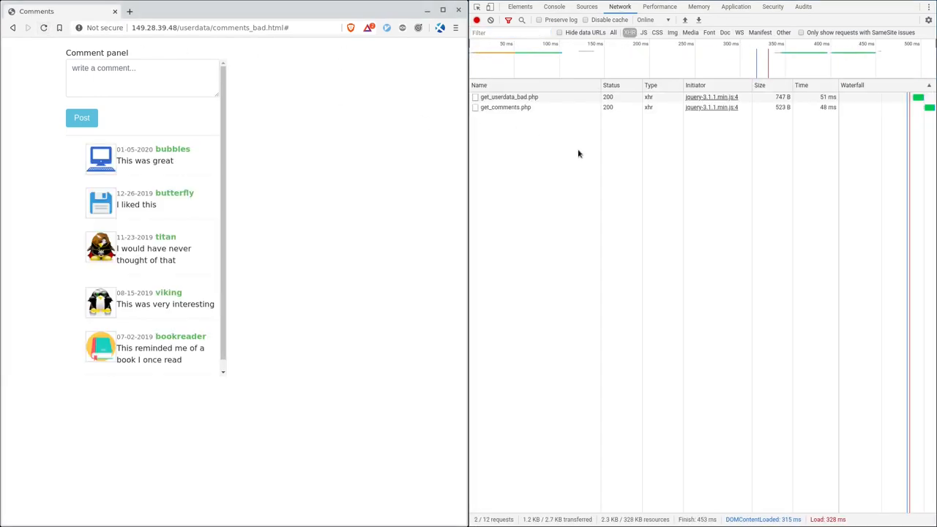
pyautogui.click(510, 33)
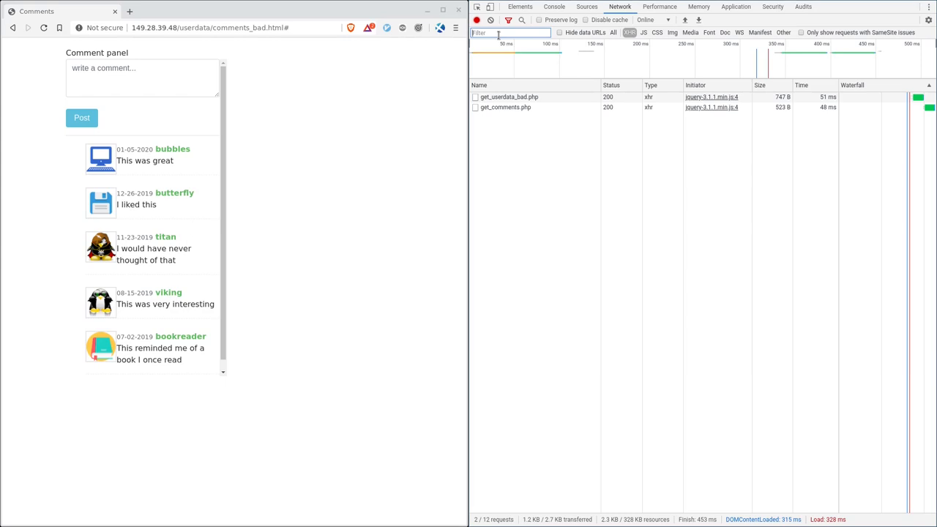
pyautogui.write('g')
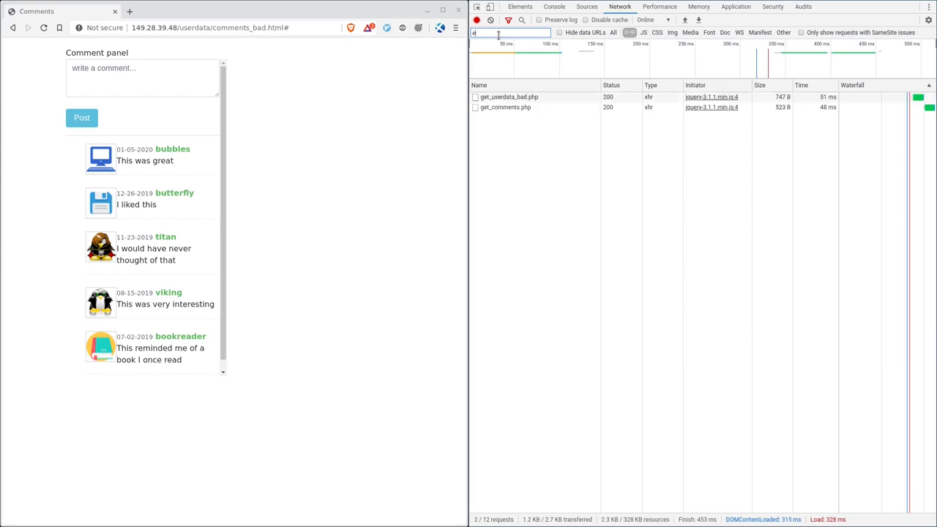
pyautogui.click(509, 97)
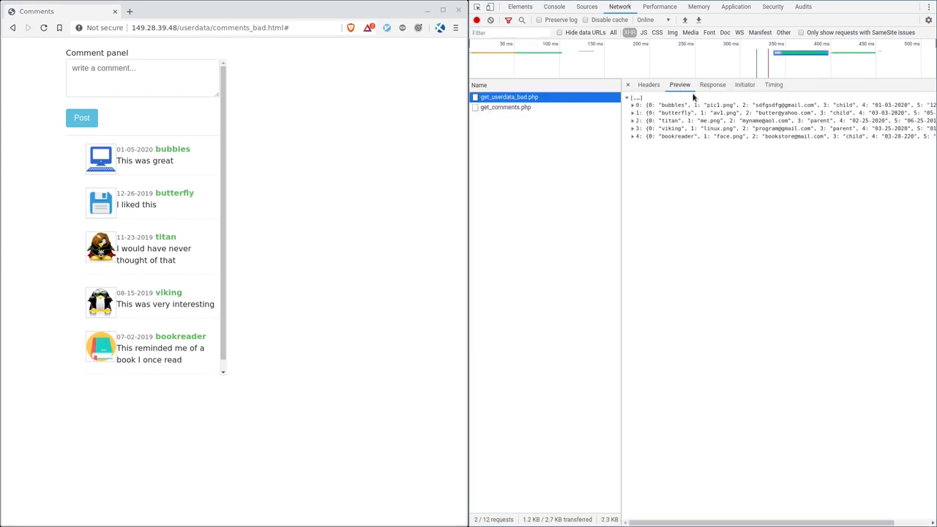
# Step: Open and dismiss get_userdata_bad.php's context menu, then expand butterfly's user record
pyautogui.rightClick(509, 96)
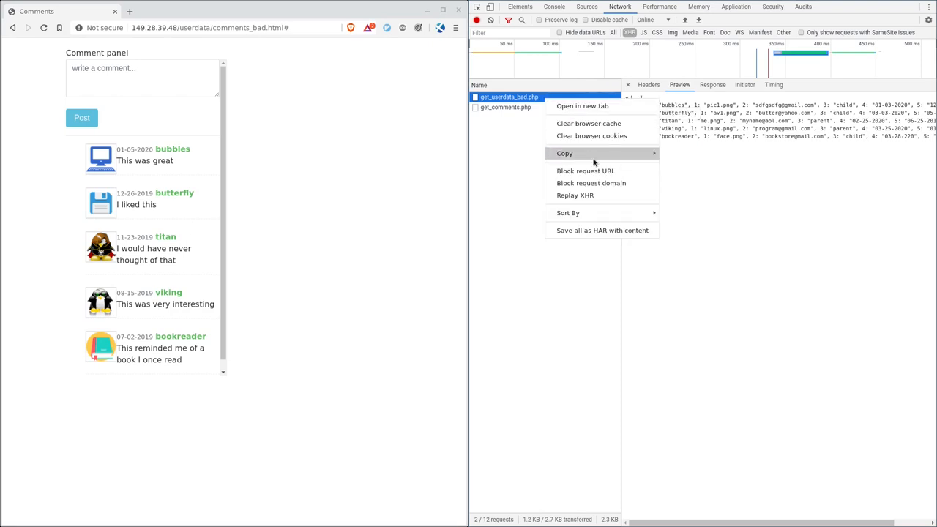
pyautogui.click(517, 186)
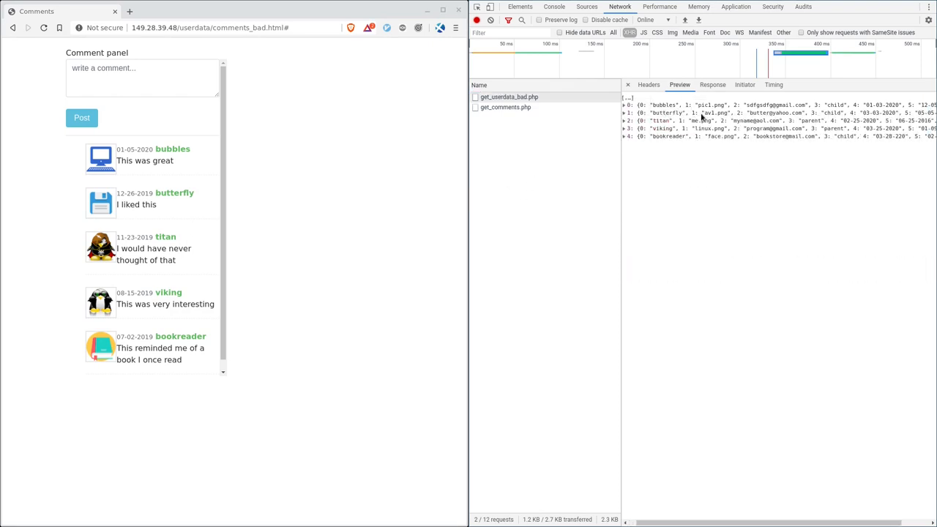
pyautogui.click(624, 113)
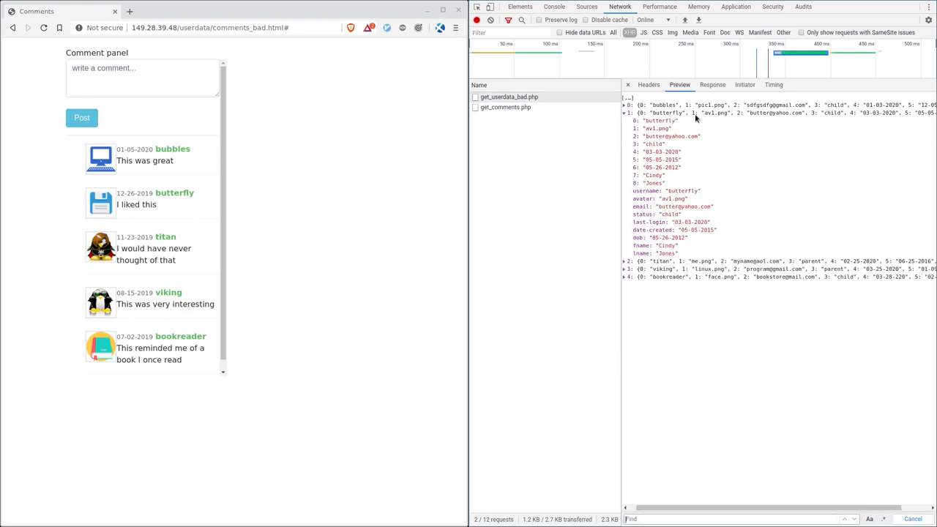
pyautogui.moveTo(674, 310)
pyautogui.write('email')
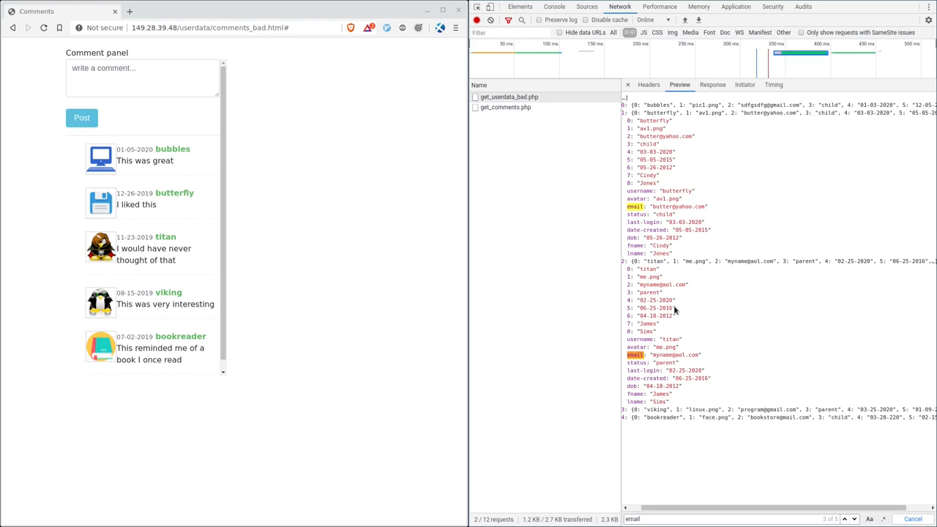
# Step: Scroll the preview's matches and search it for 'yahoo.com'
pyautogui.scroll(-3)
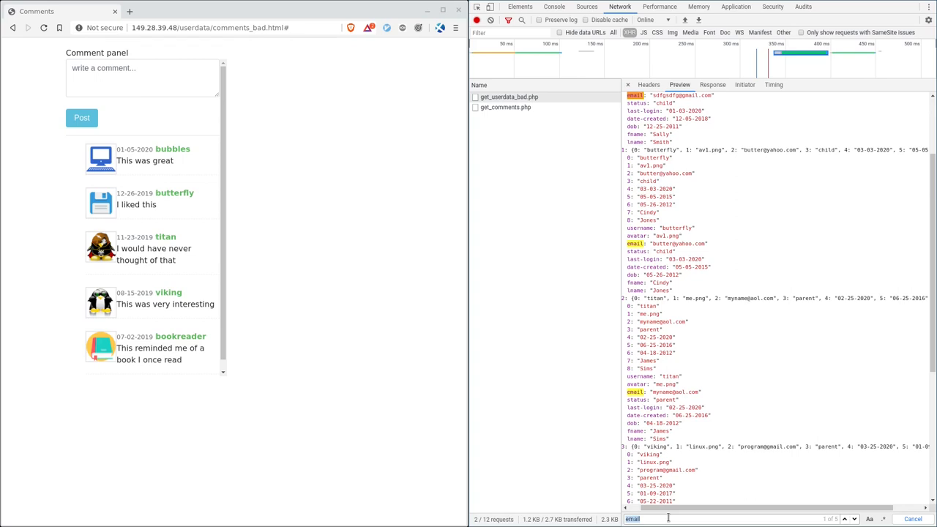
pyautogui.write('yahoo.com')
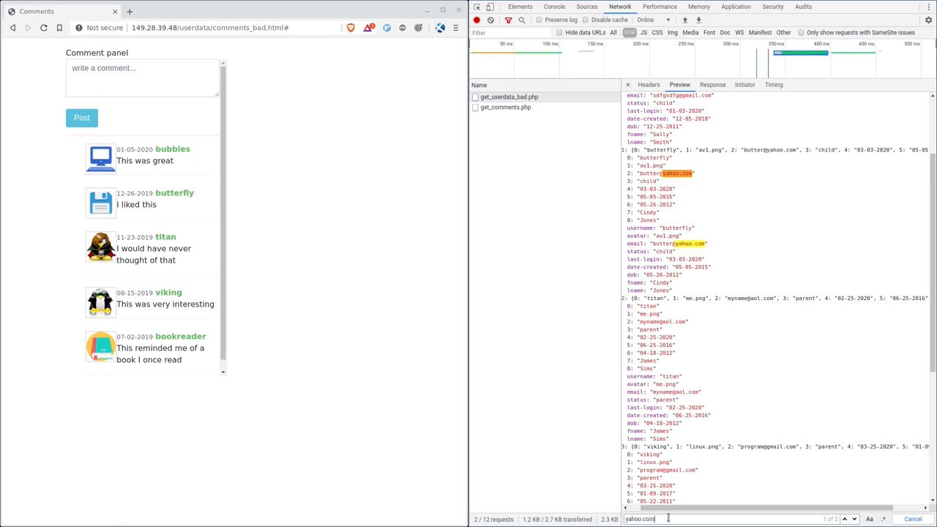